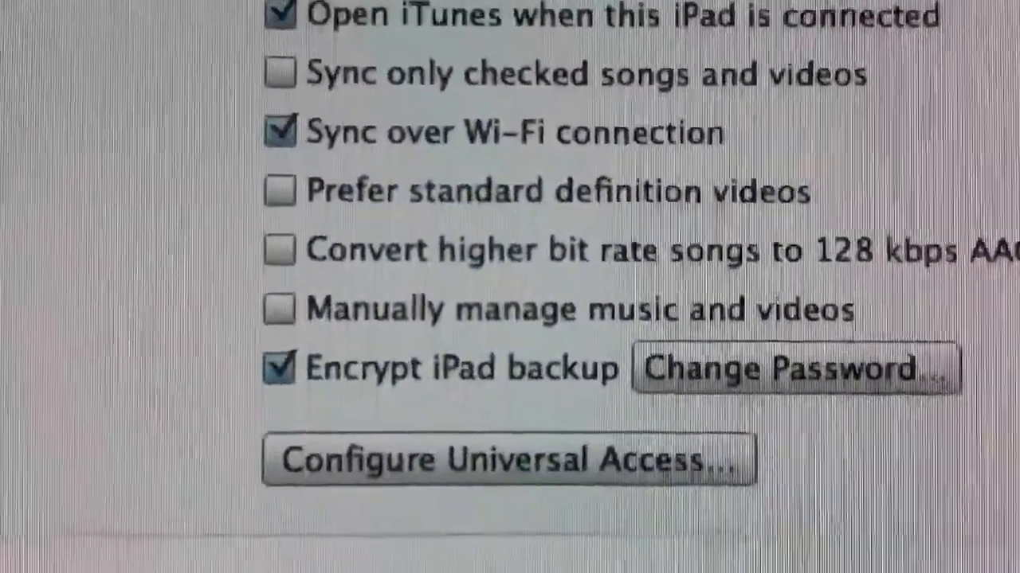
scroll("down", 3)
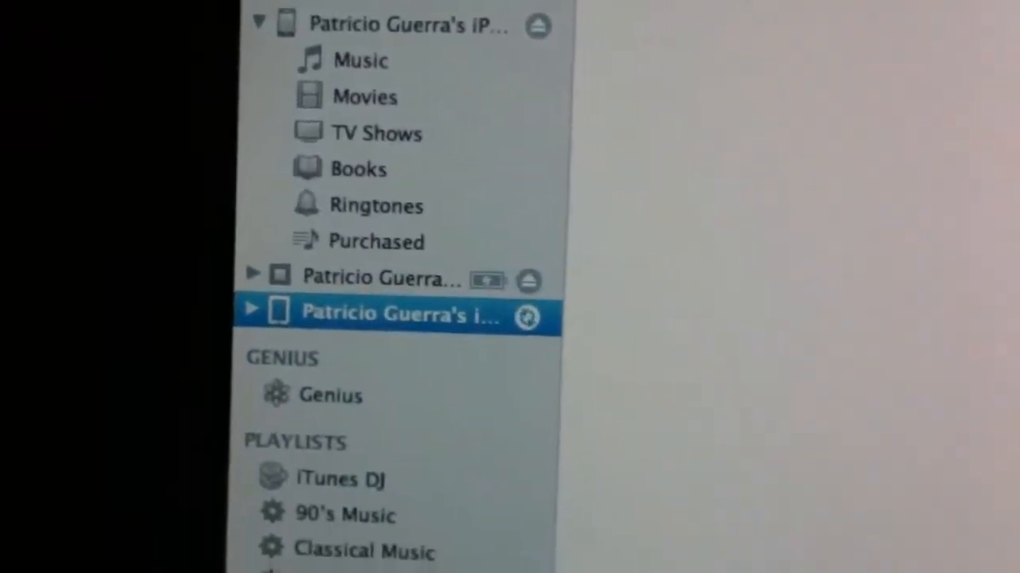
scroll("down", 3)
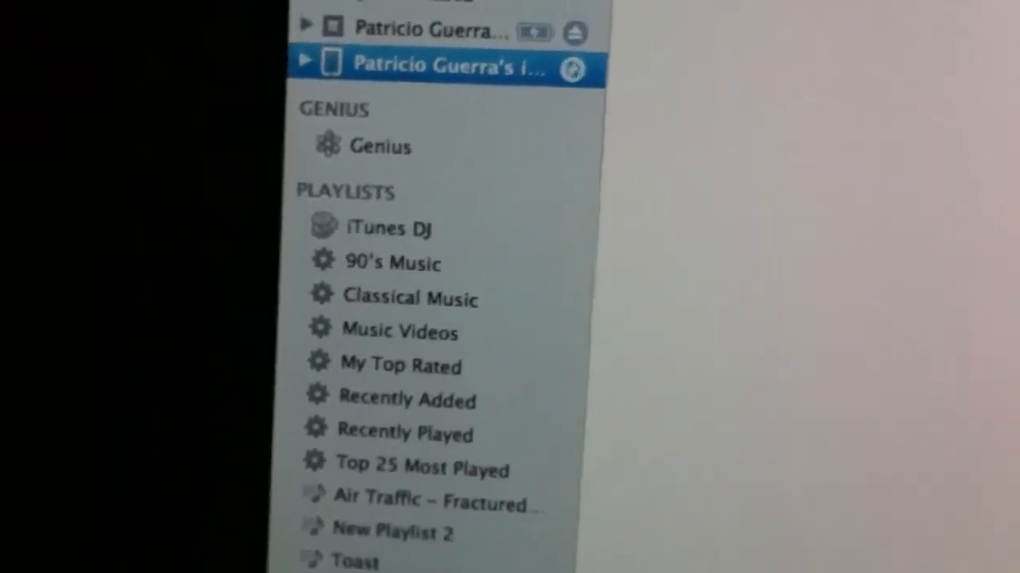